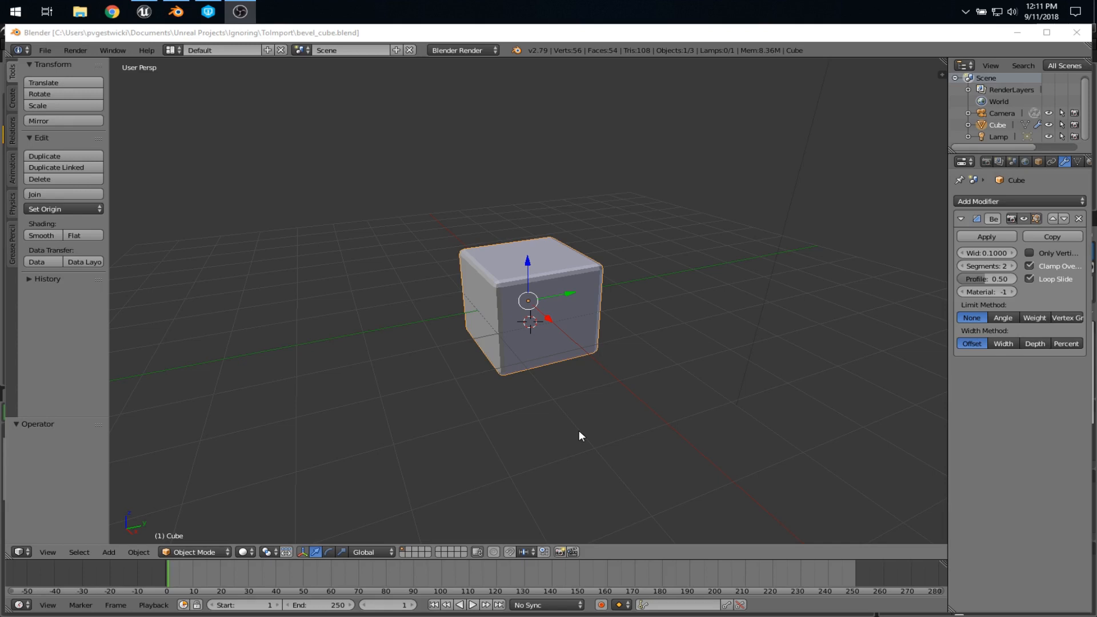
mouse_move(436, 347)
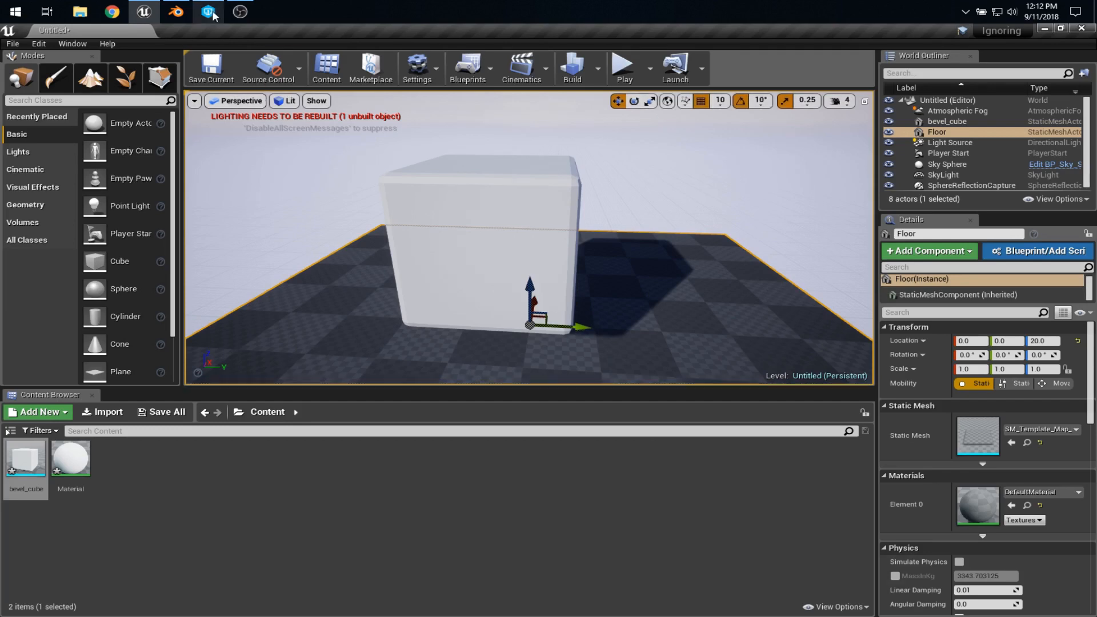
Switch from Blender to the P4V workspace for the Ignoring project
click(207, 12)
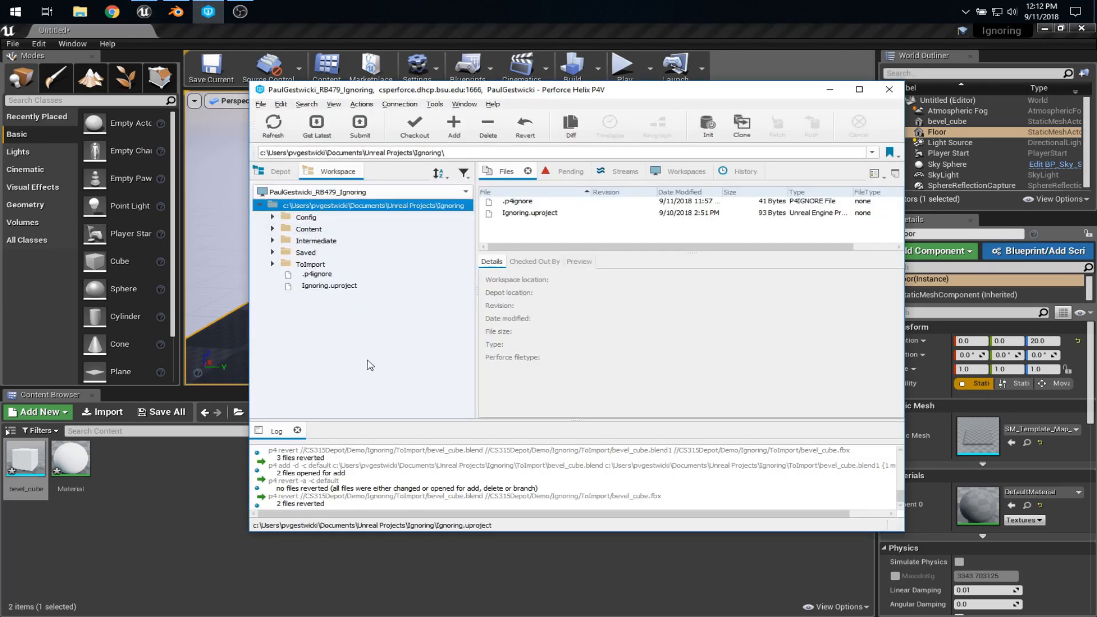
Mark the ToImport folder's files for add in the default changelist
click(310, 264)
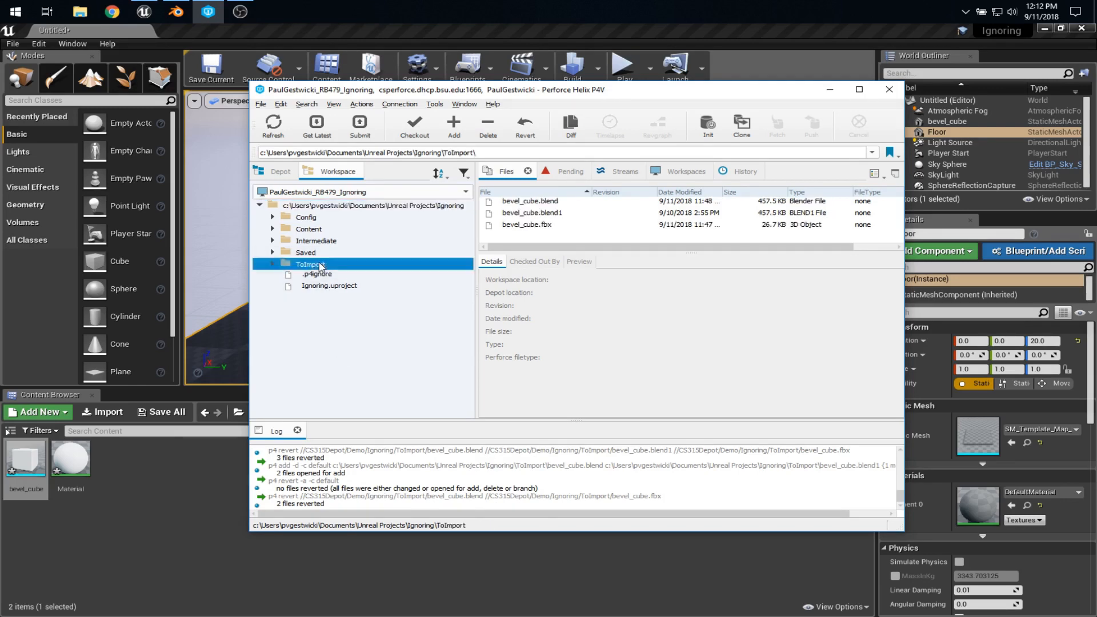
right_click(308, 264)
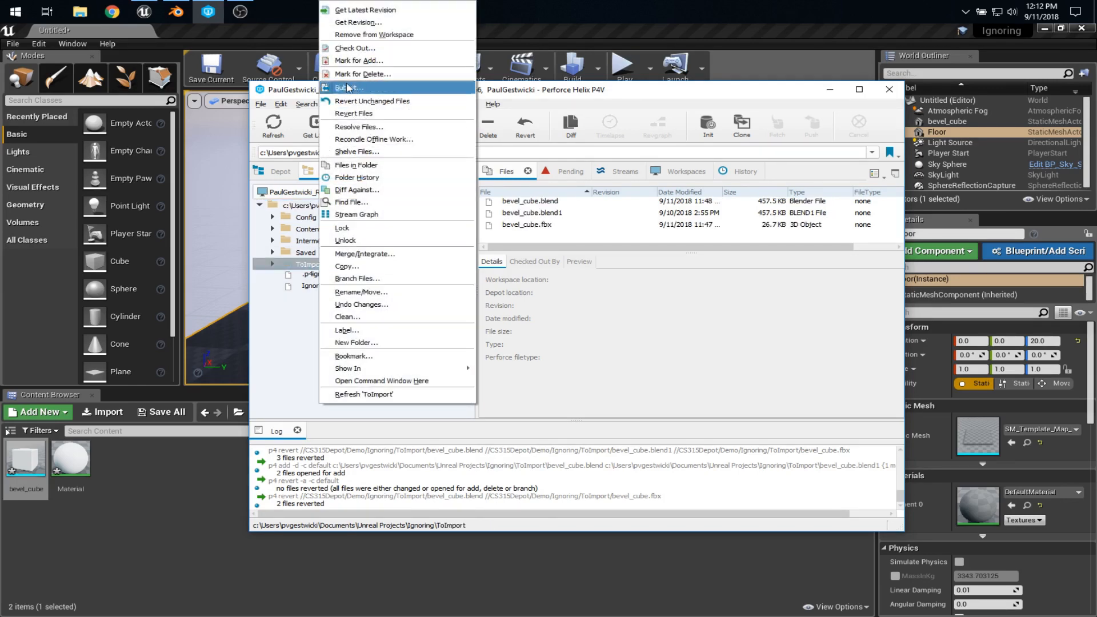
click(352, 87)
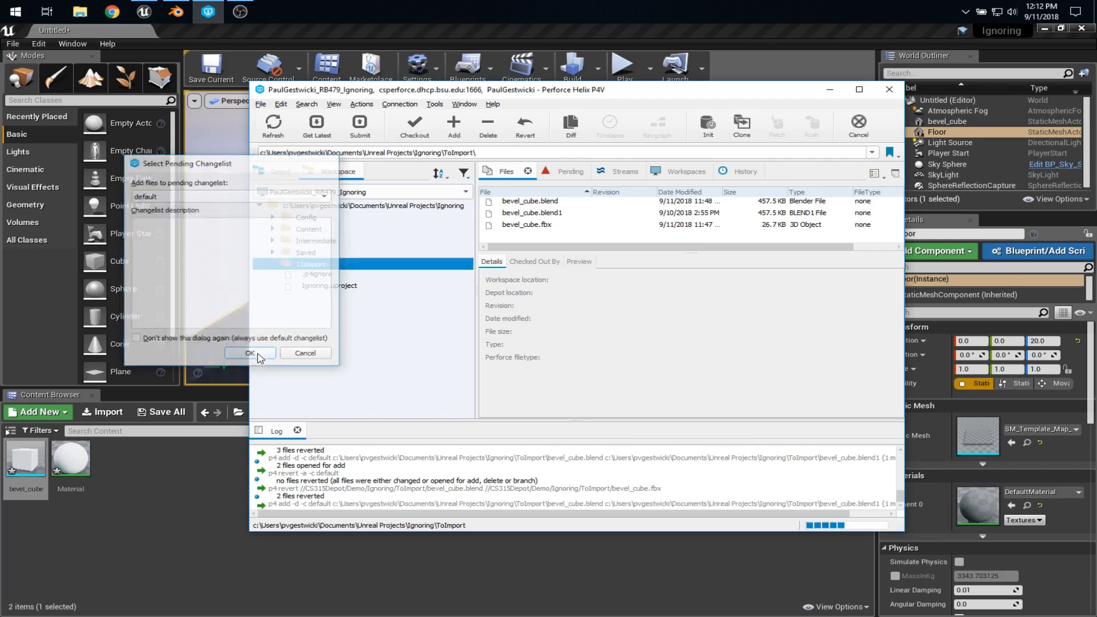
click(250, 352)
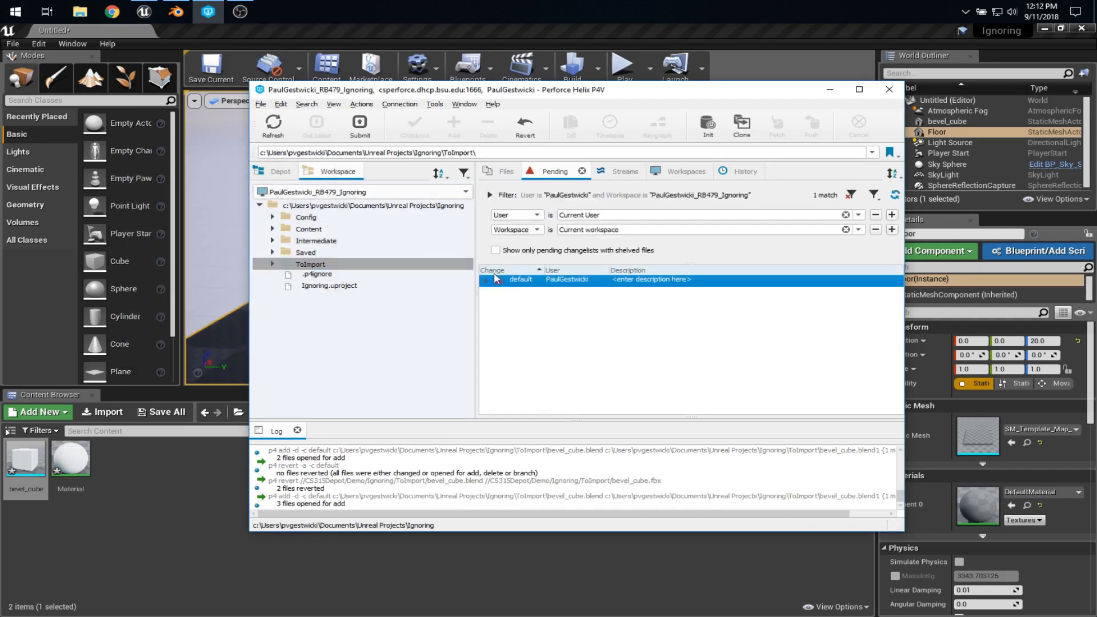
Revert the three bevel_cube files so the default changelist is empty
click(486, 280)
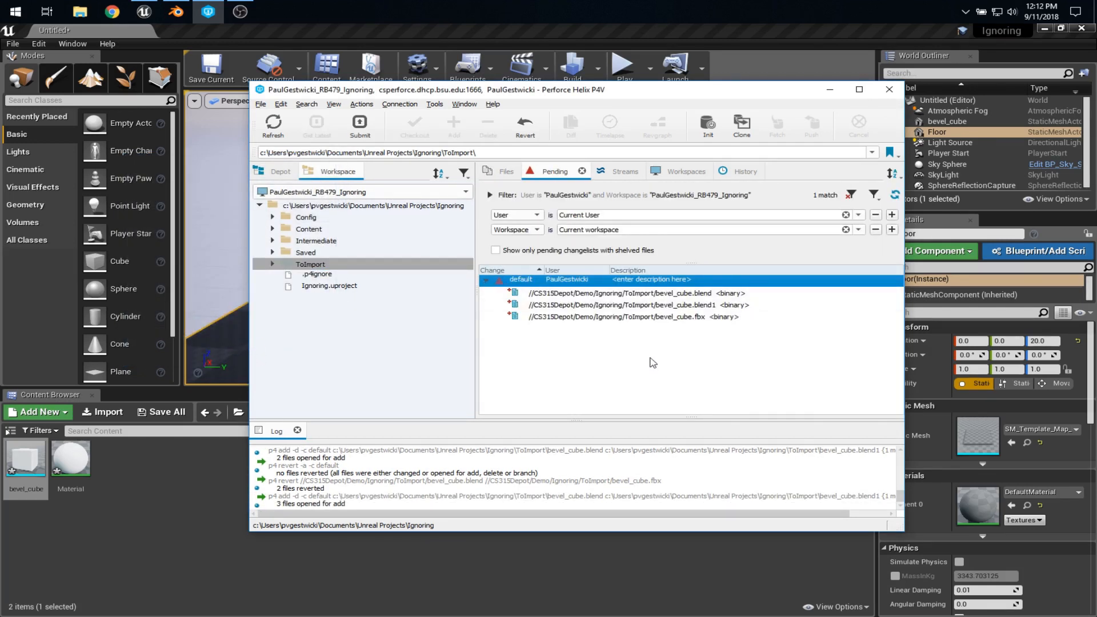
click(630, 305)
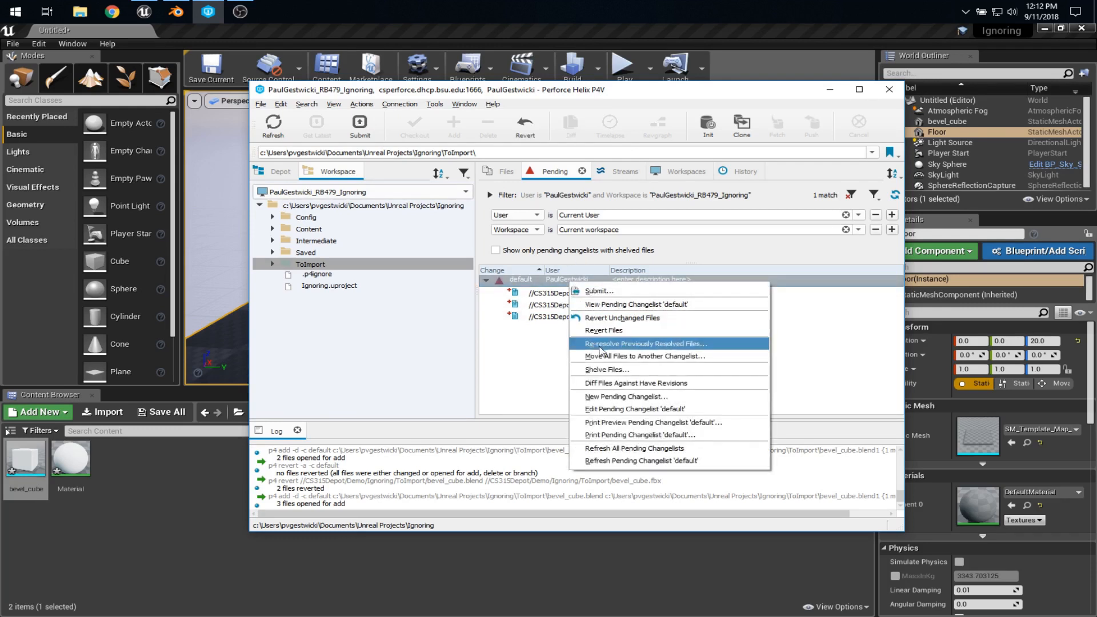
click(604, 330)
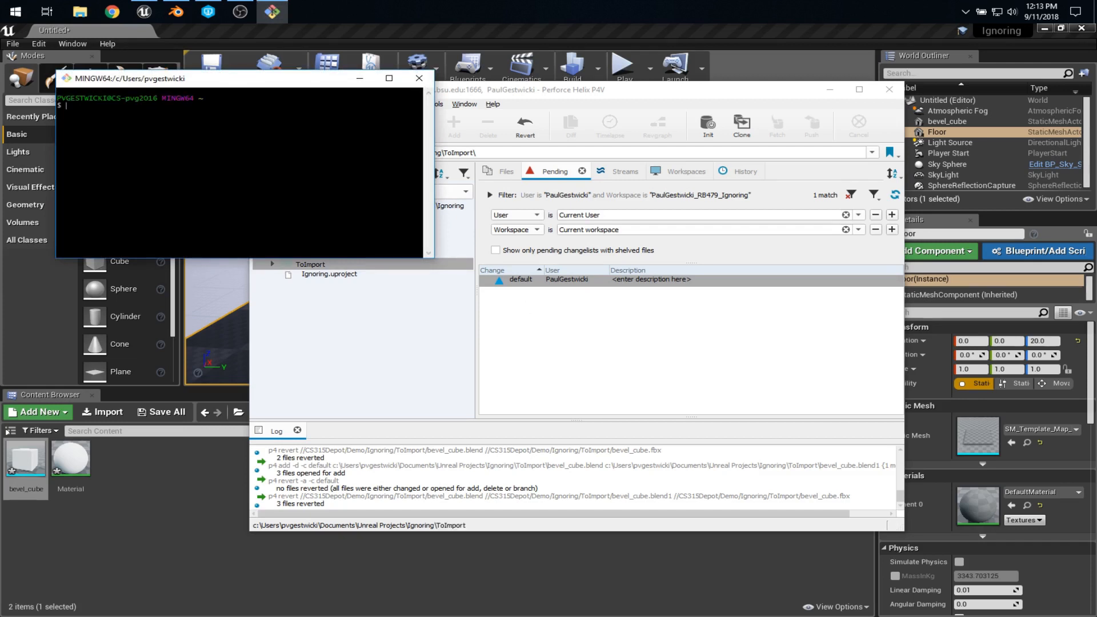
In the Ignoring project folder, list ToImport and set P4IGNORE=.p4ignore
text(cd Documents/)
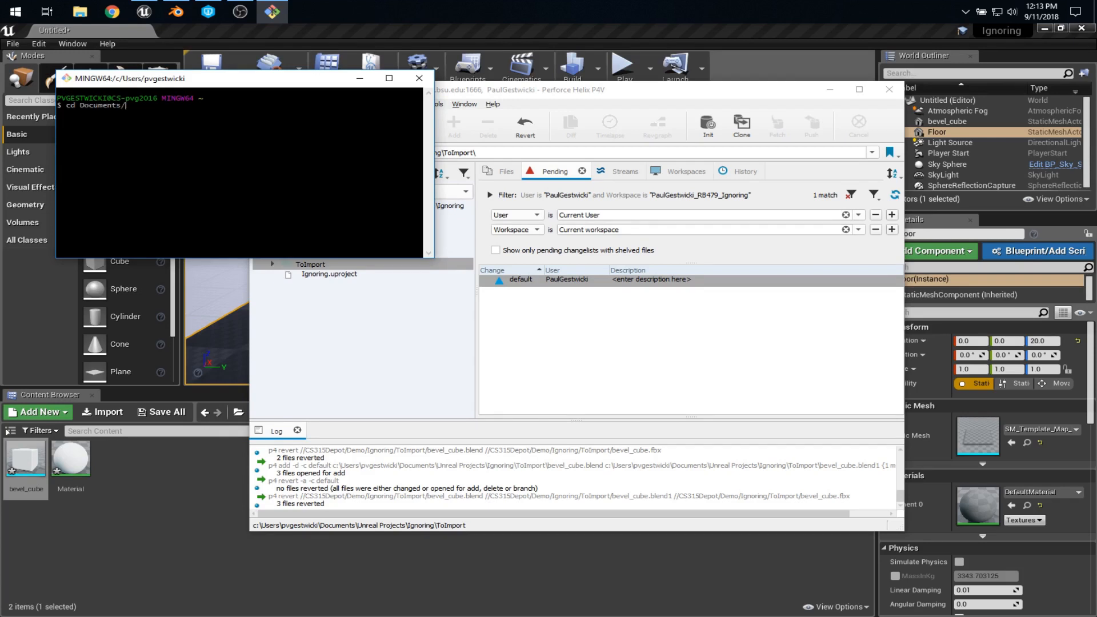
text(Unreal\ Projects/Ignoring/)
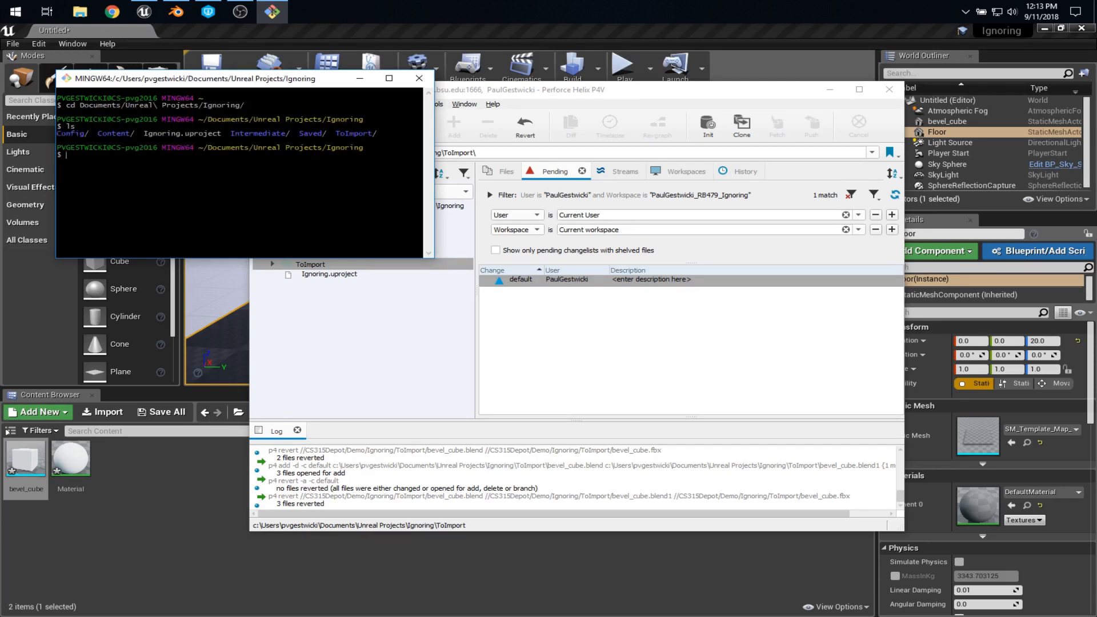
text(ls ToImport/)
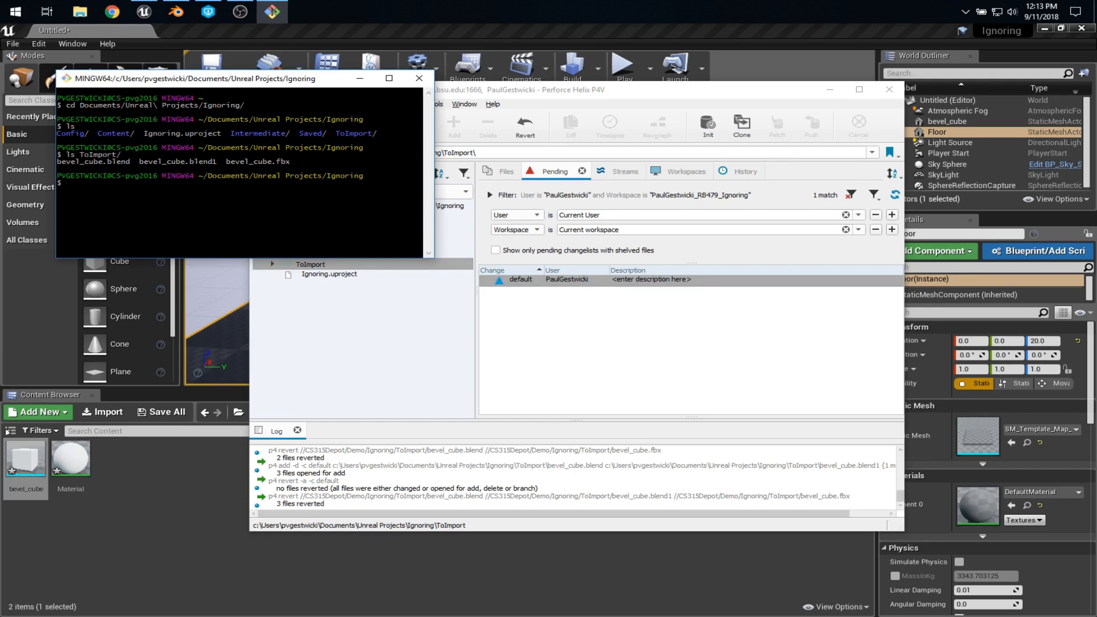
text(p4 set)
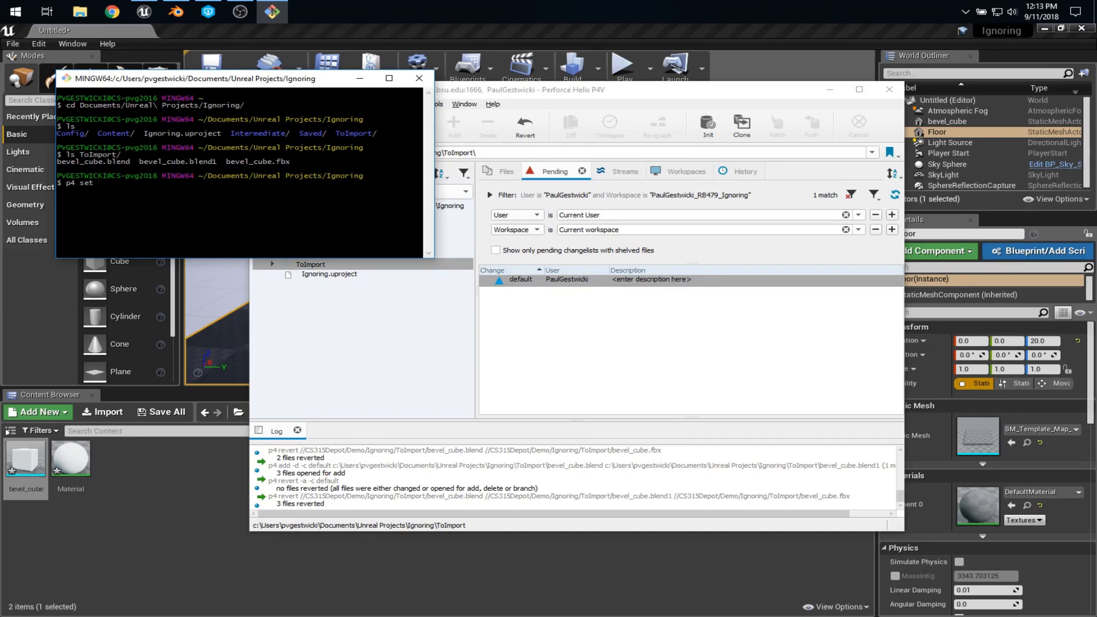
text(P4IGNORE=)
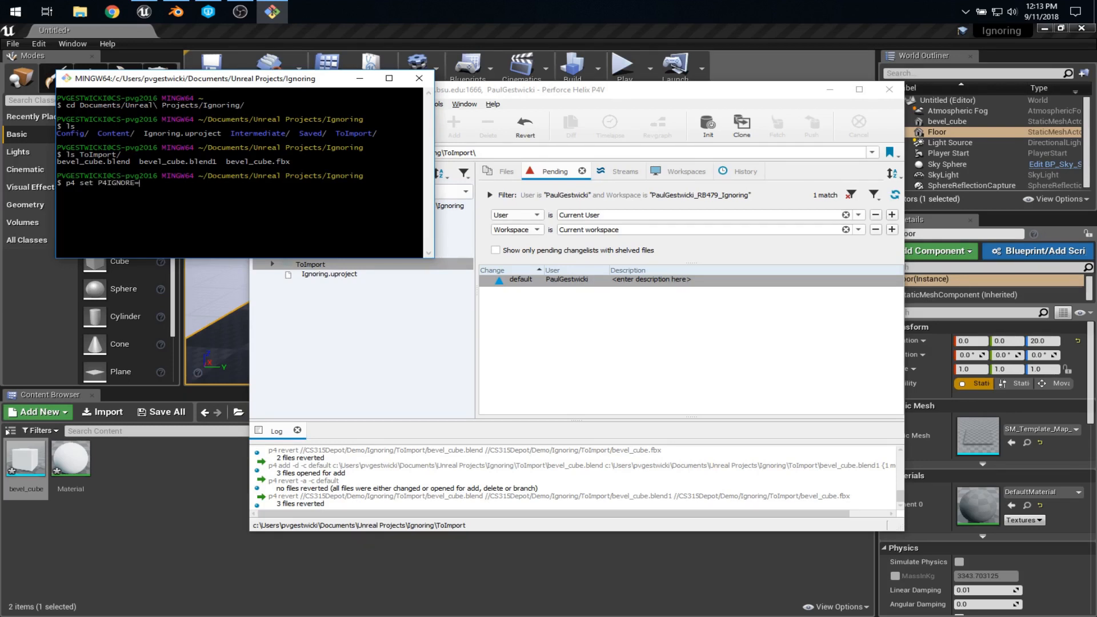
text(.p4ignore)
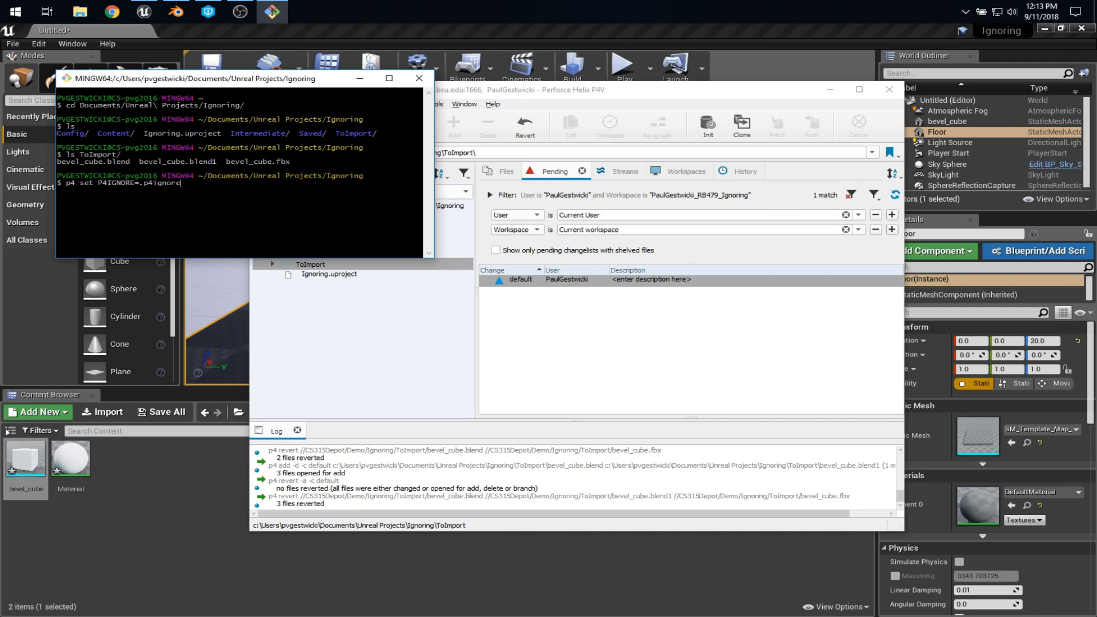
key(Return)
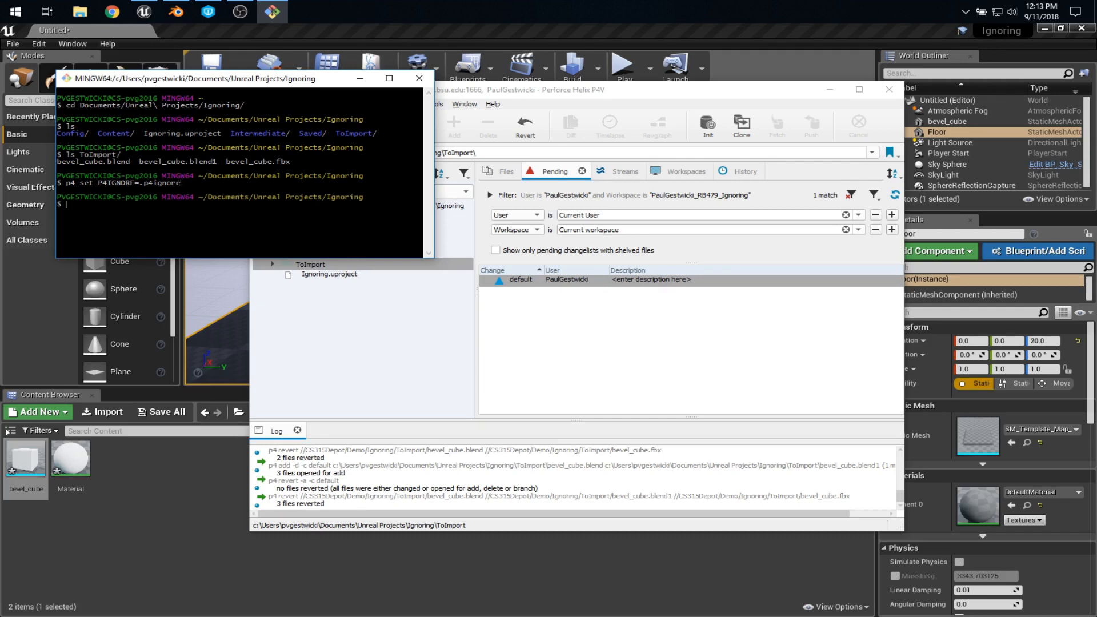
Launch VS Code on the .p4ignore file with 'code .p4ignore'
text(cpd)
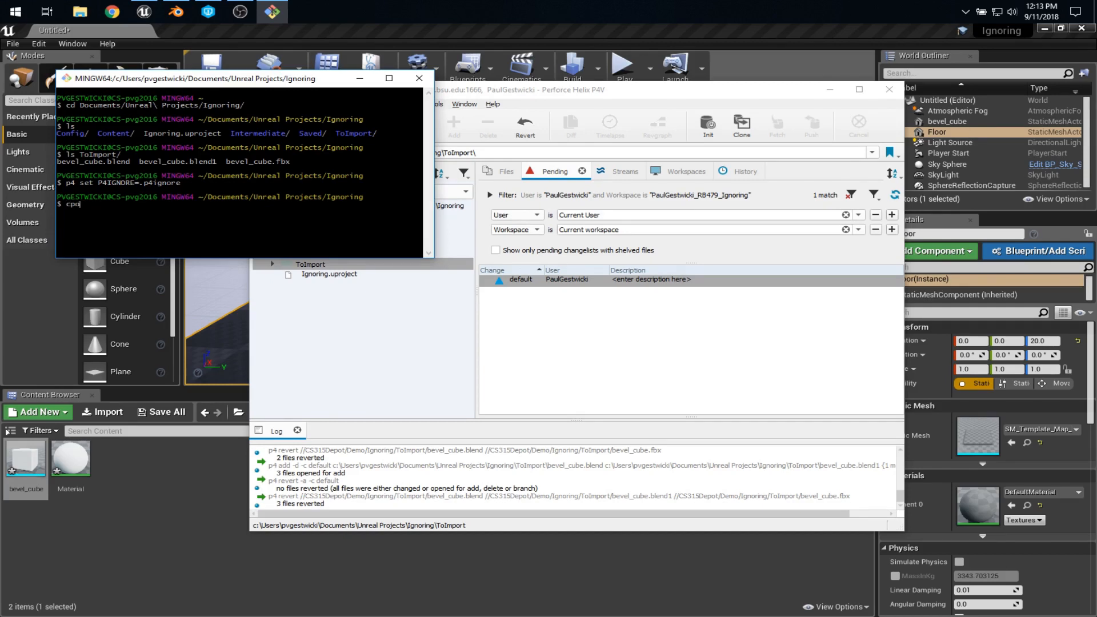
text(code .p4ig)
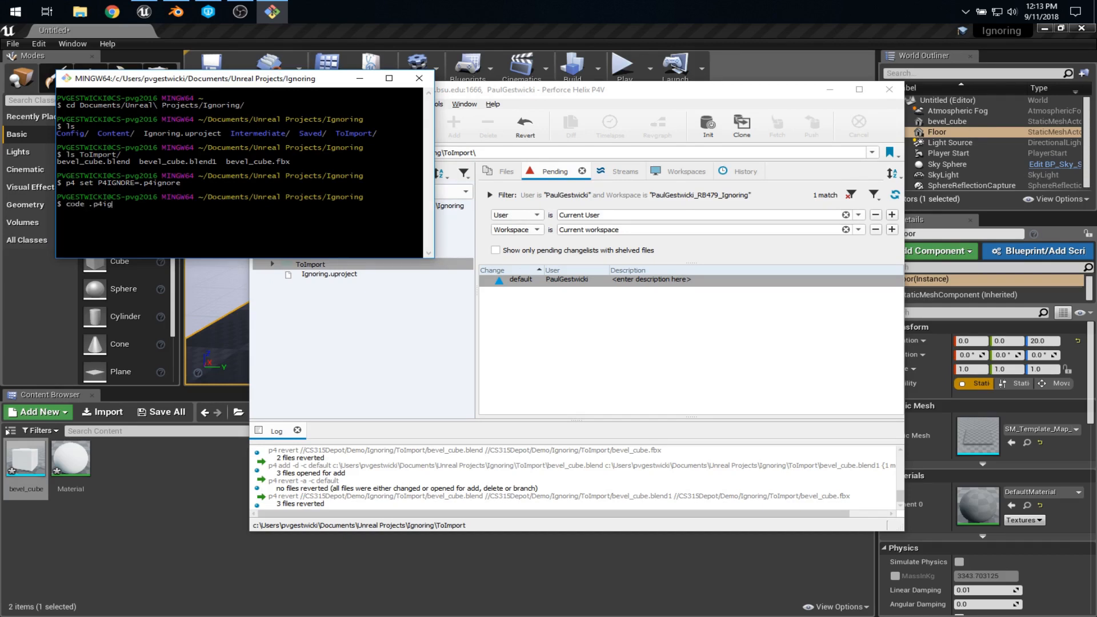
text(nore)
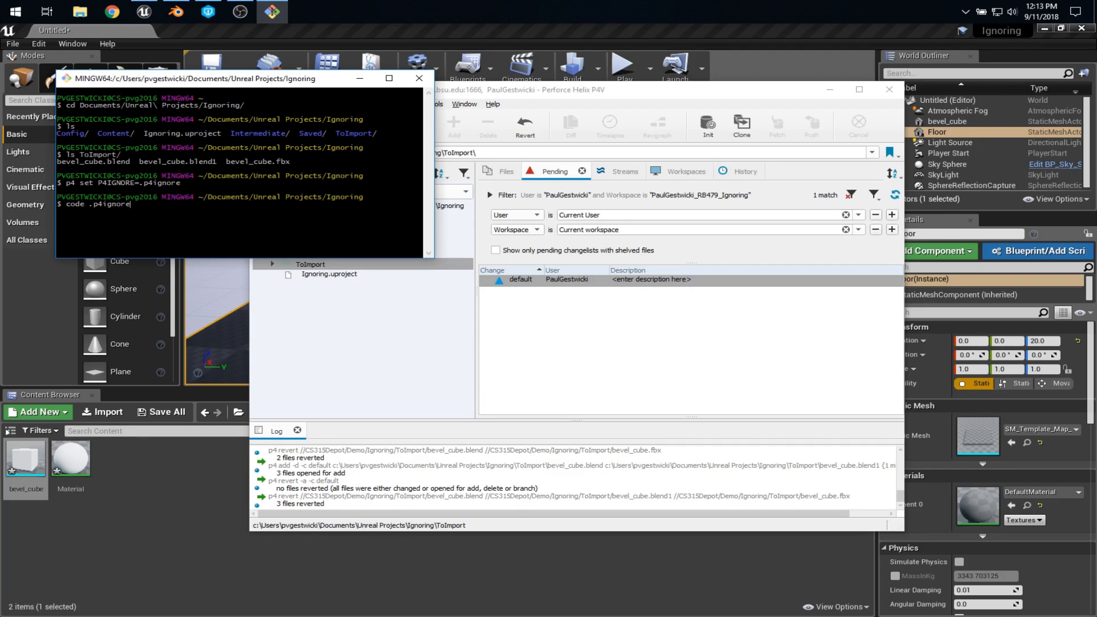
text(.txt)
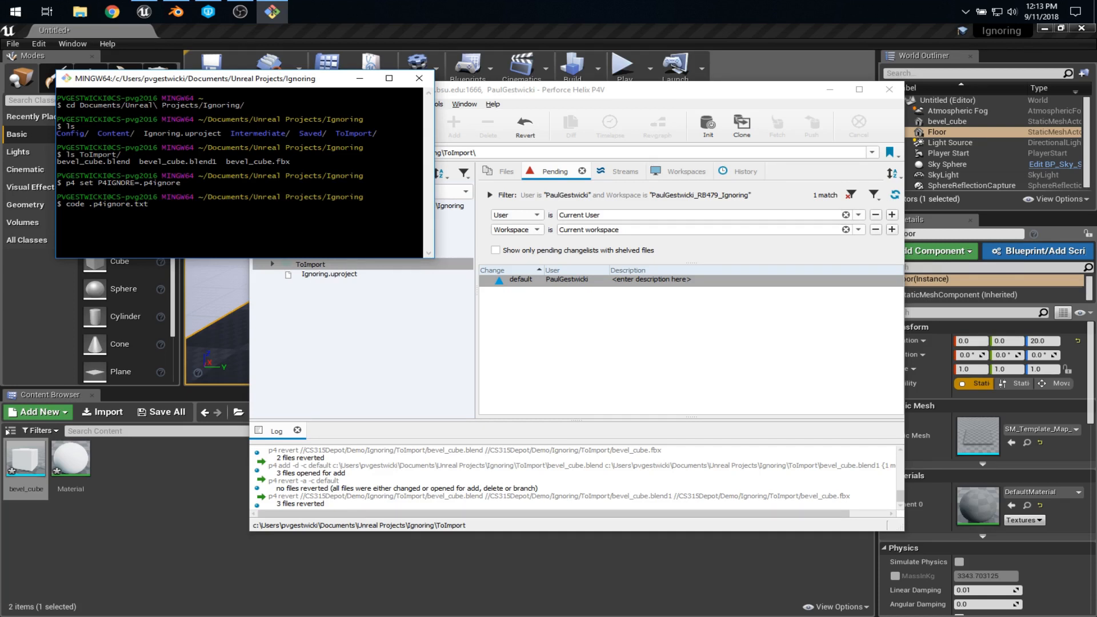
key(Backspace)
text(#)
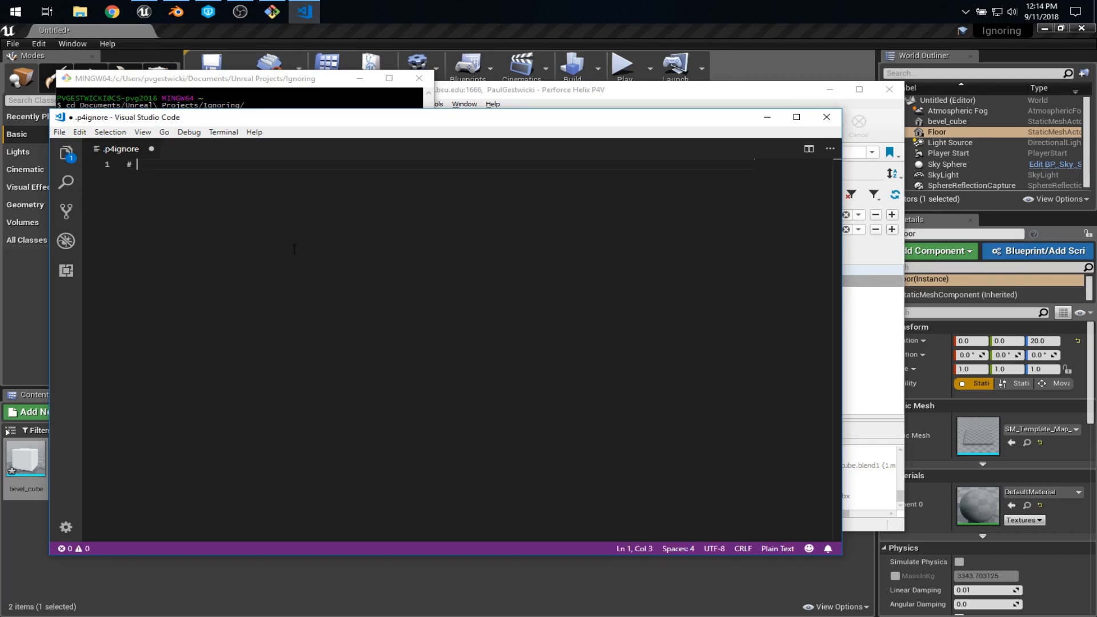
Write '# Ignore Blender back-up files' and a '*.blend1' pattern into .p4ignore
text(Ignore Blender)
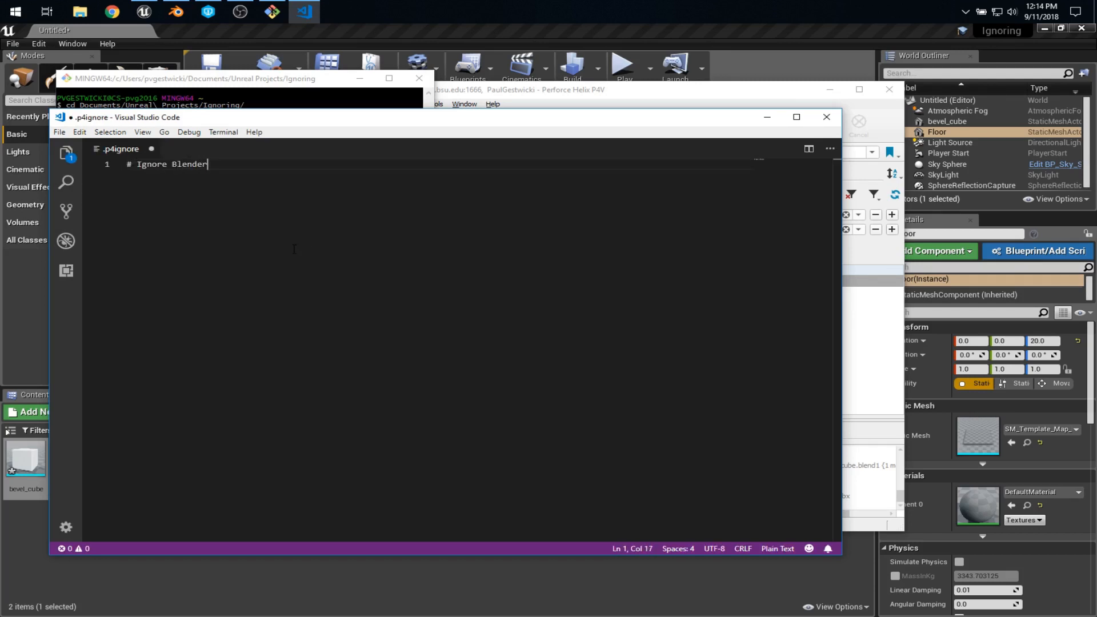
text(back-up files)
text(()
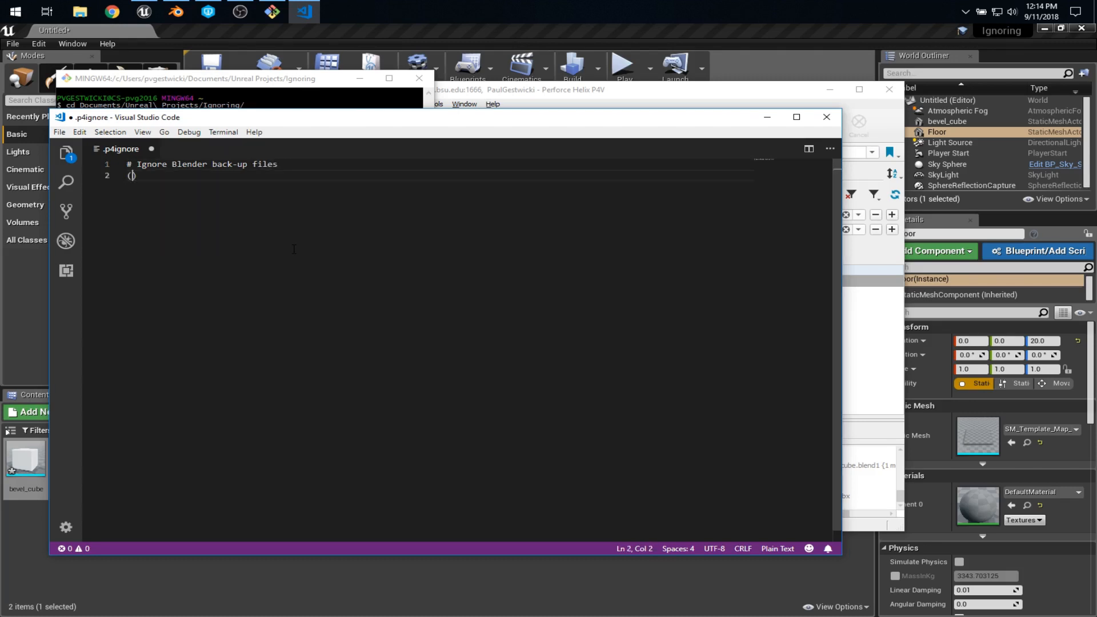
text(*.bl)
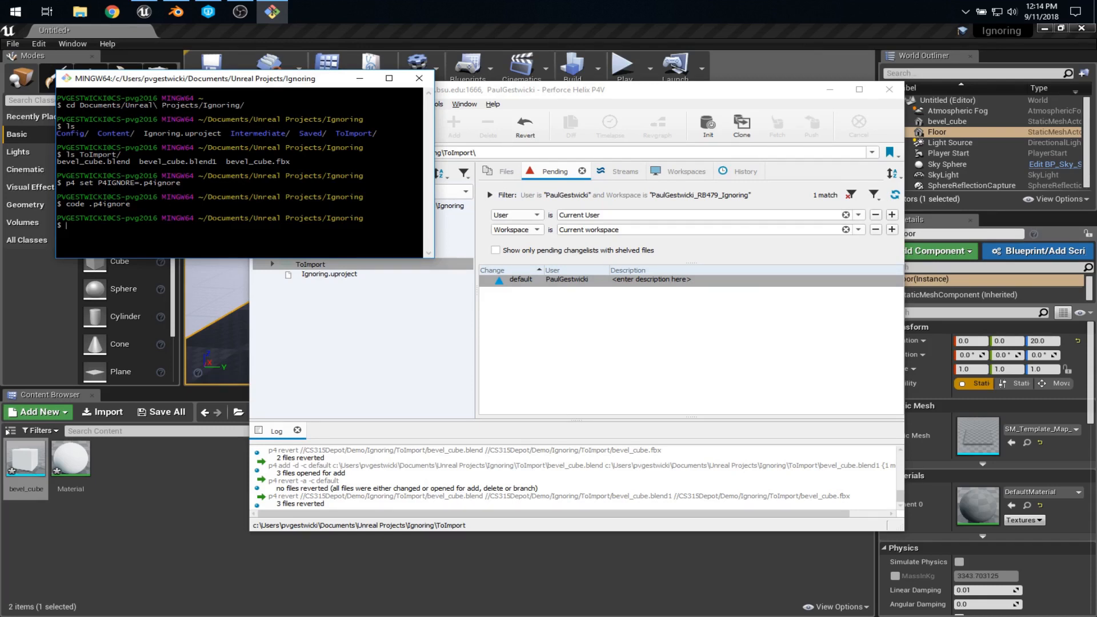
Run 'p4 ignores' to list the active ignore rules
text(p4 ignores)
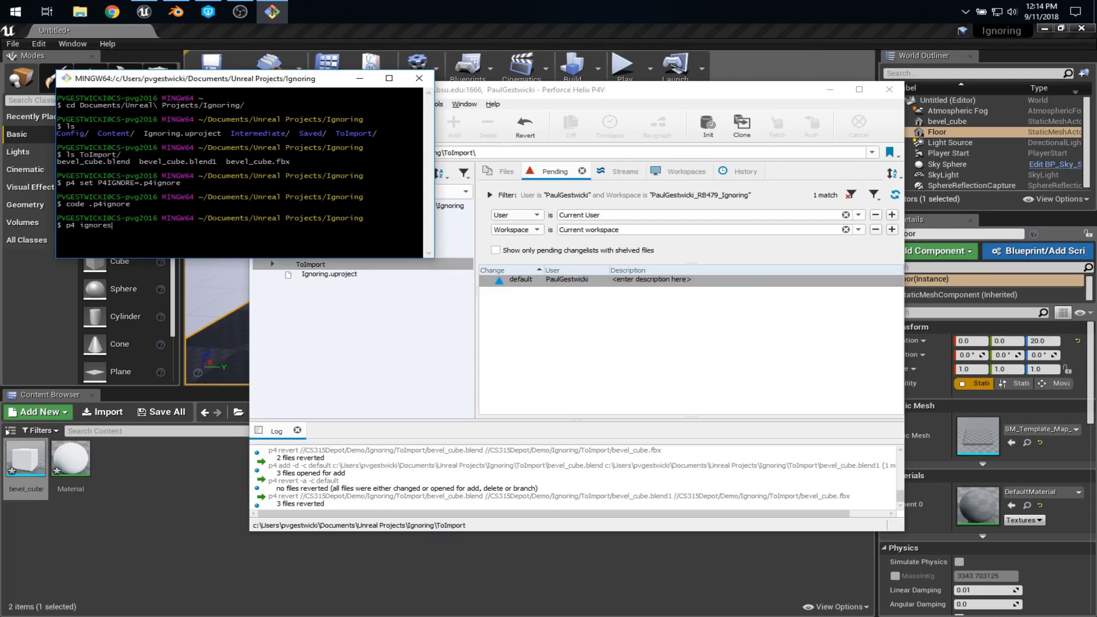
key(Return)
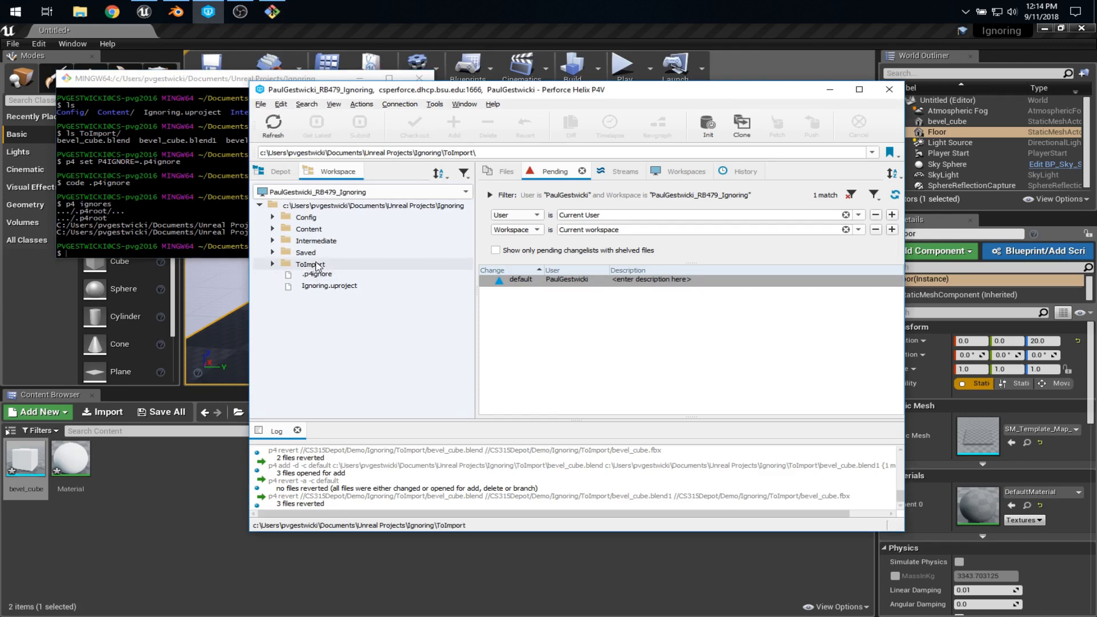
Mark ToImport for add, accepting the warning that bevel_cube.blend1 is ignored
right_click(308, 264)
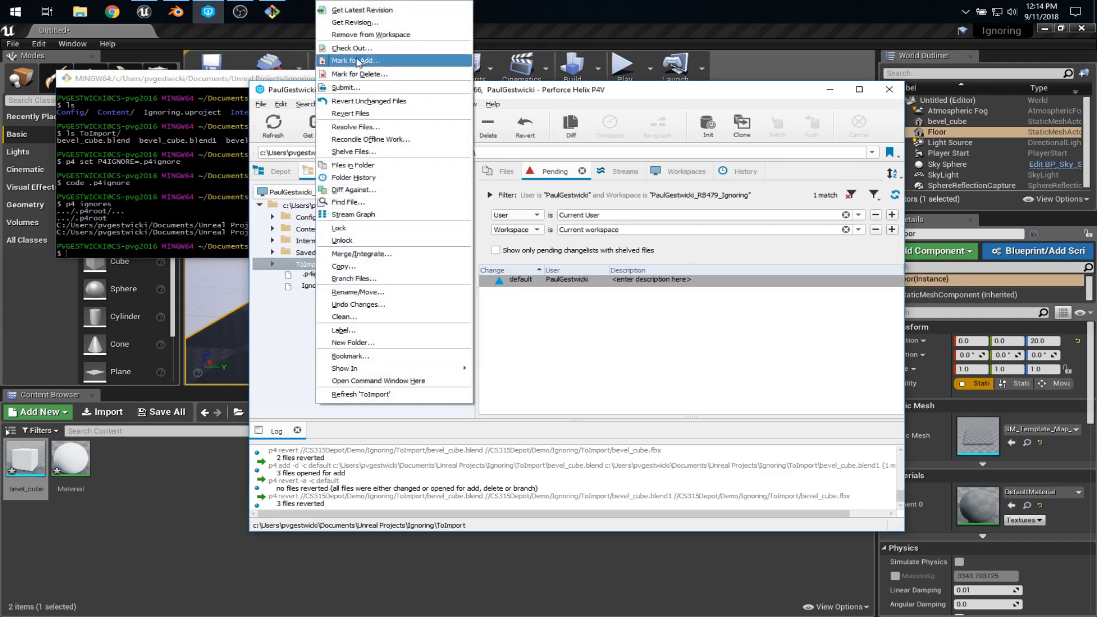
click(353, 60)
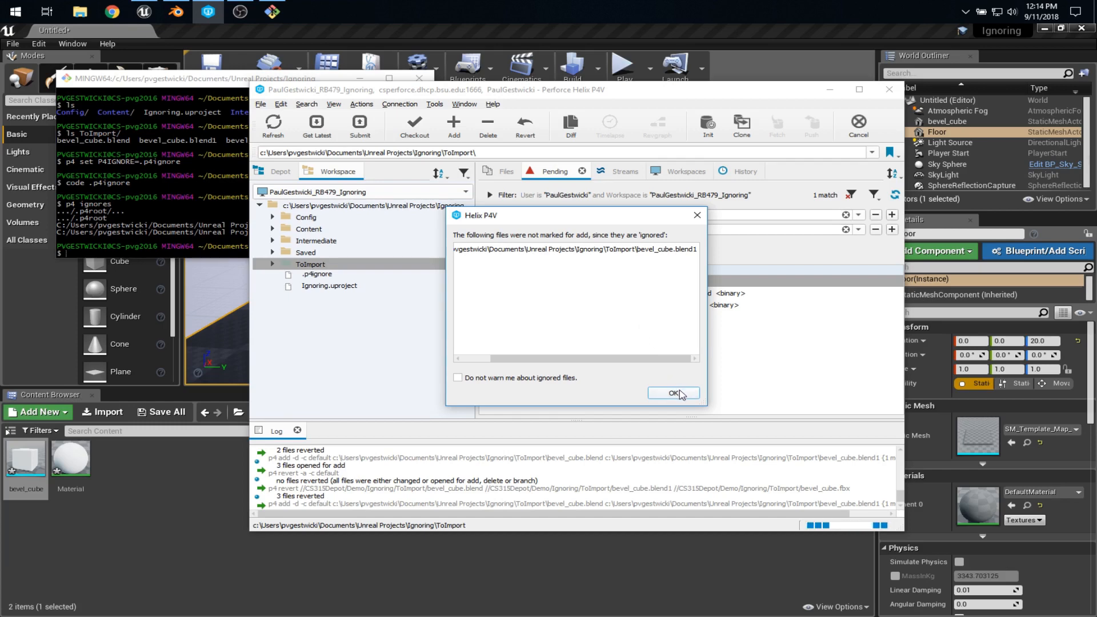
mouse_move(477, 384)
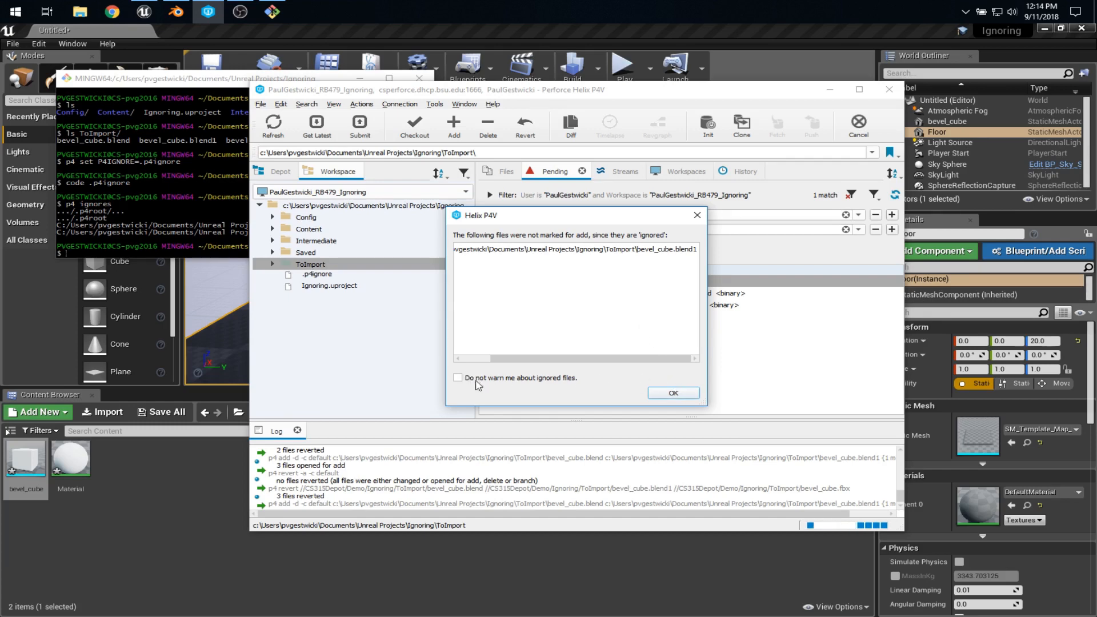
click(672, 393)
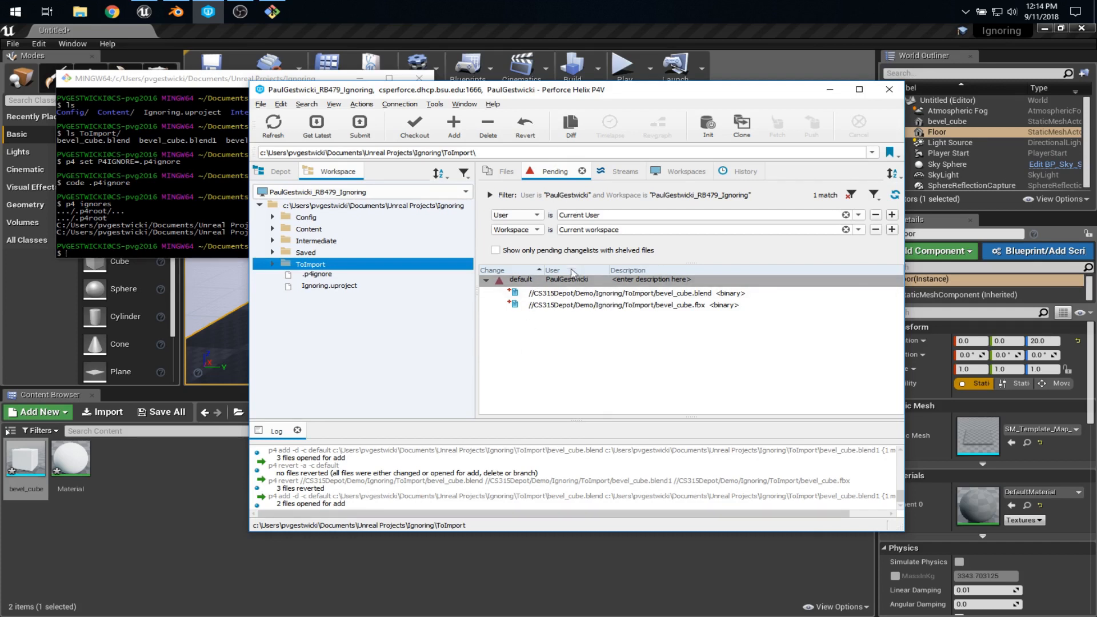
mouse_move(617, 344)
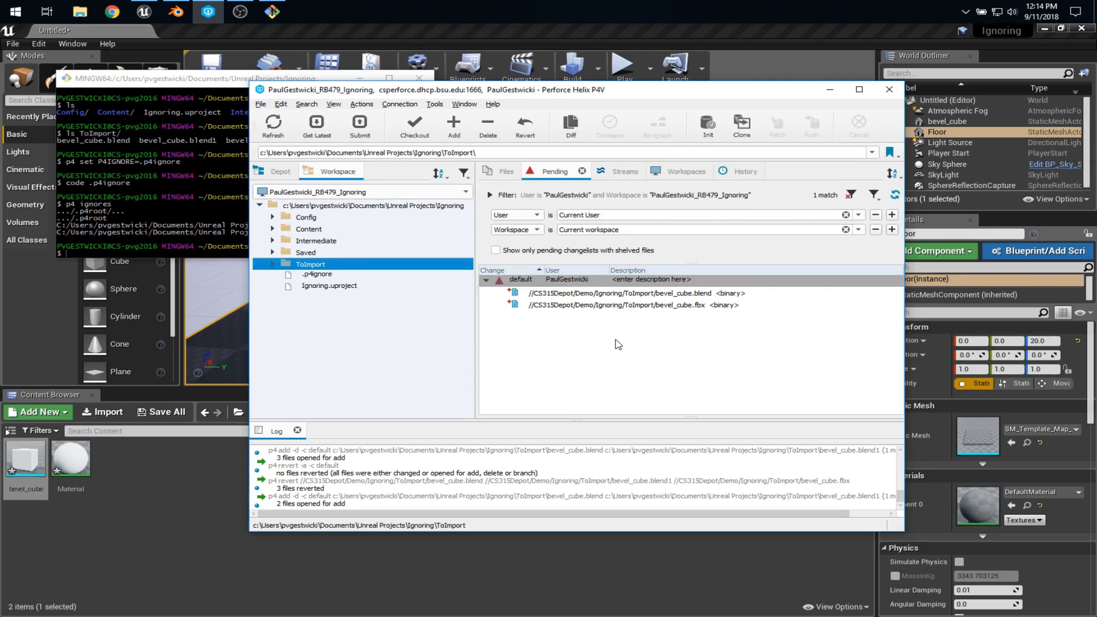
mouse_move(614, 344)
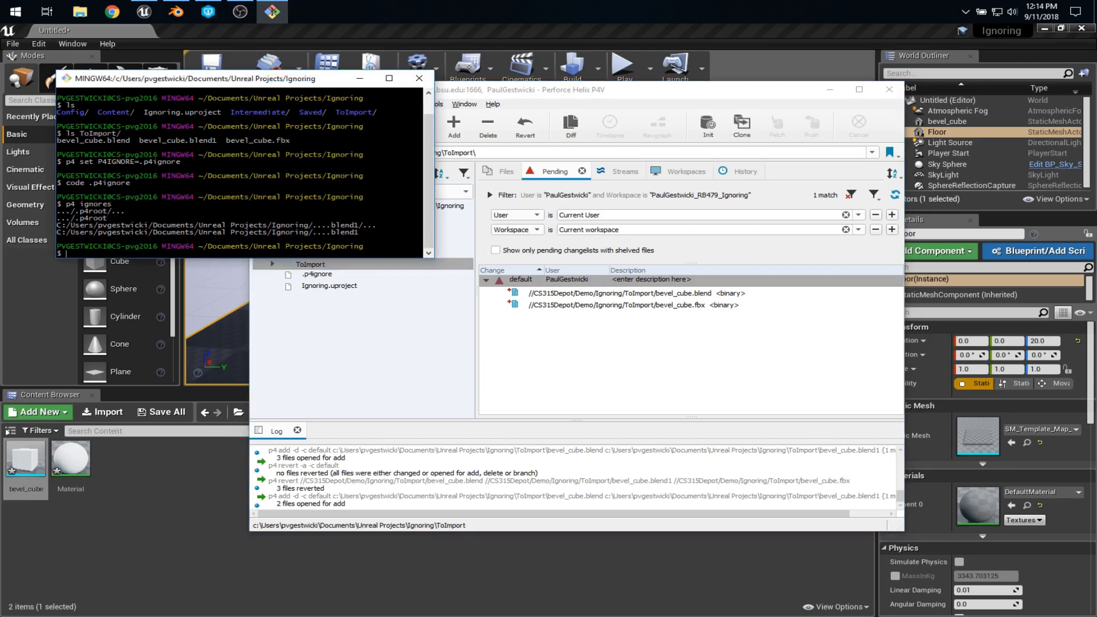
Add '*.sln', 'Saved' and 'Intermediate' lines to .p4ignore
click(302, 12)
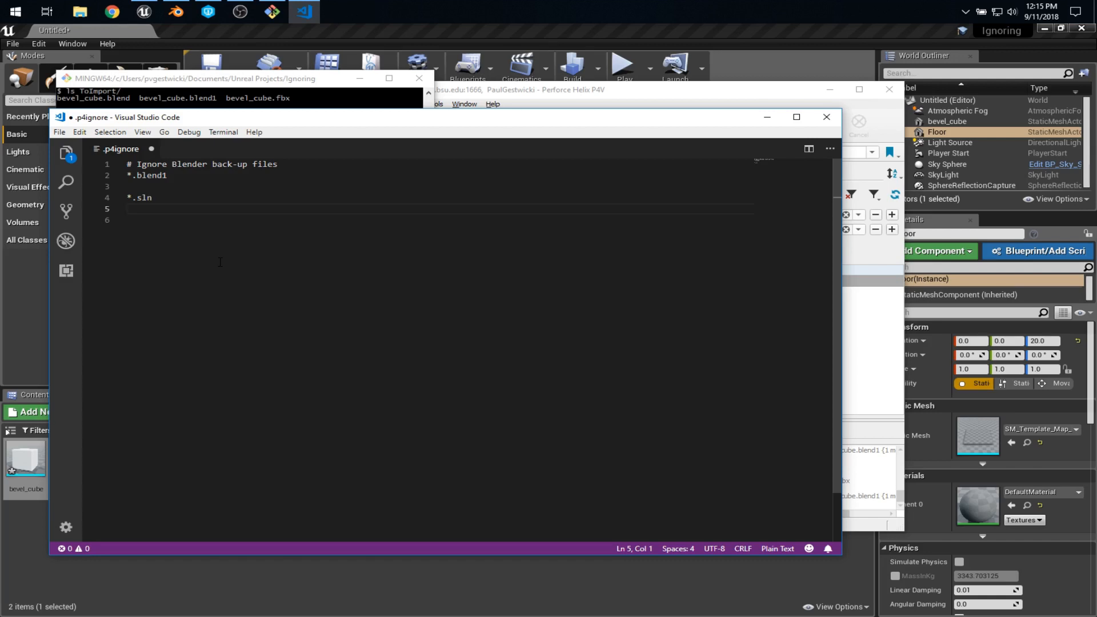
text(Saved)
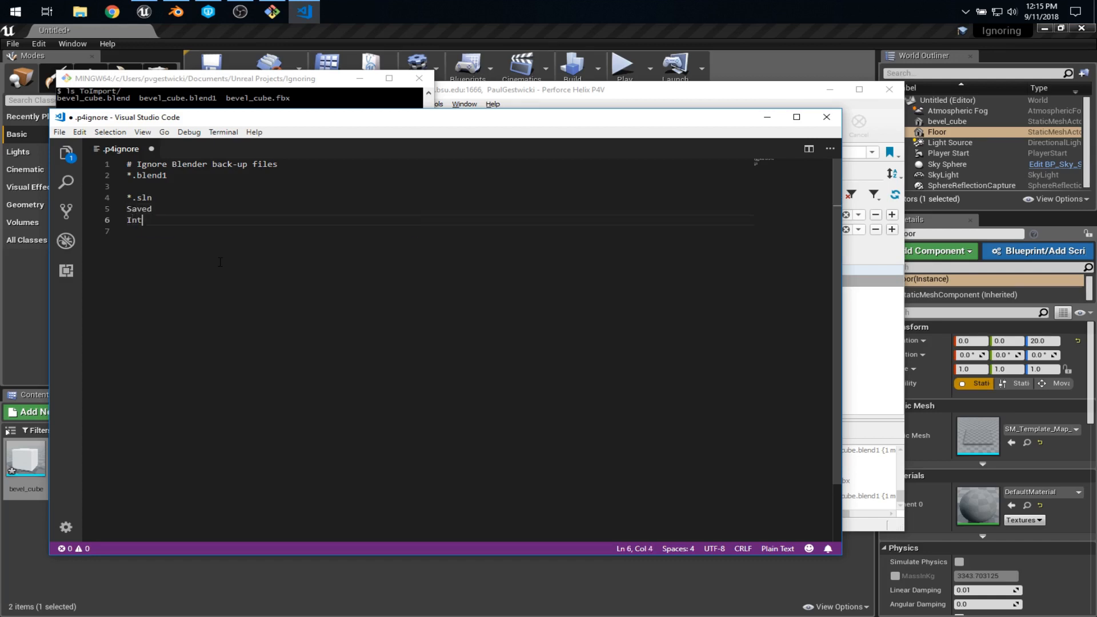
text(ermediate)
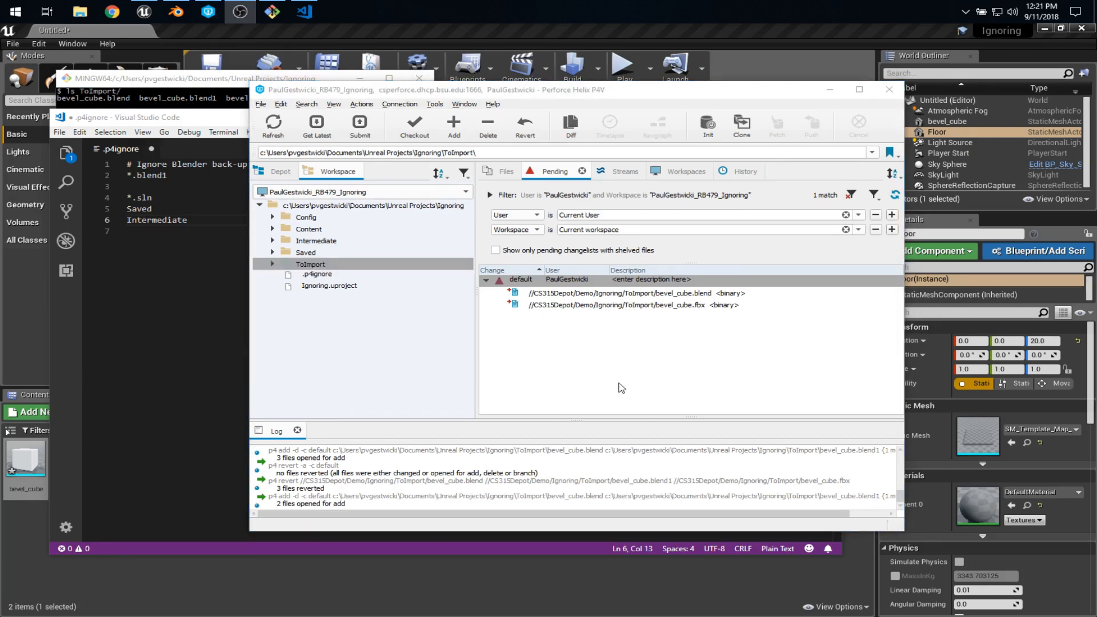
Add Config, Content, ToImport, .p4ignore and Ignoring.uproject to the default changelist
click(316, 274)
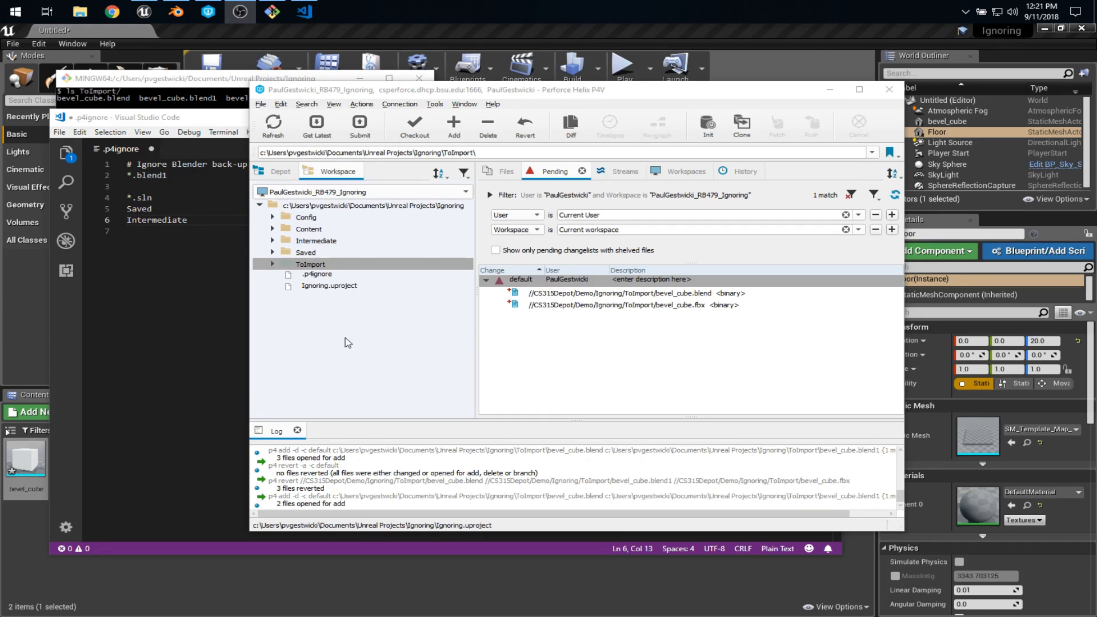
click(306, 218)
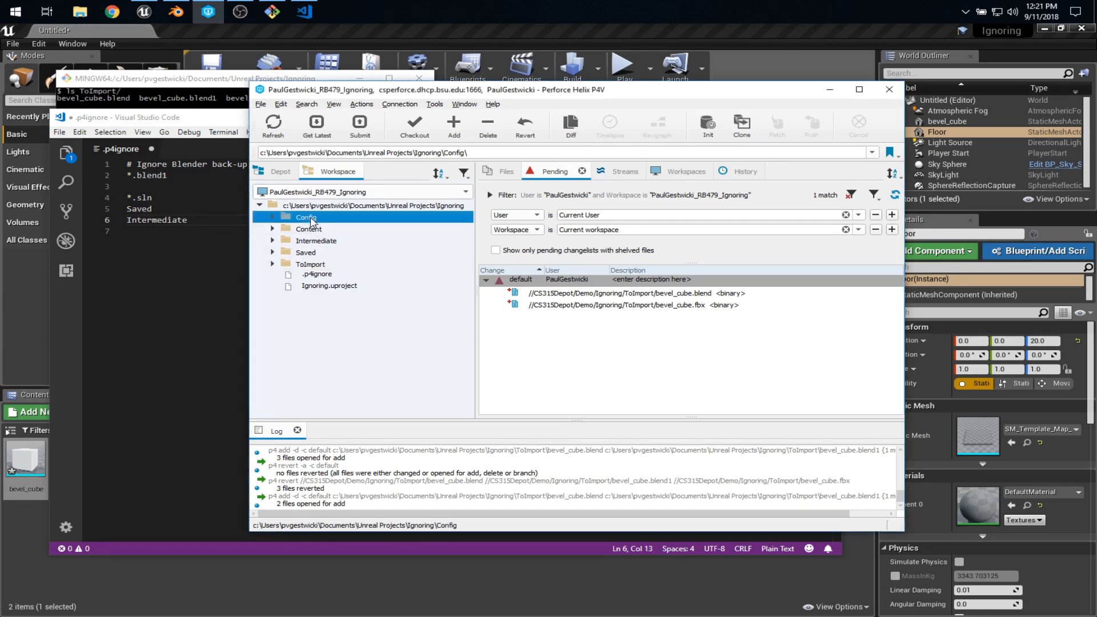
click(310, 264)
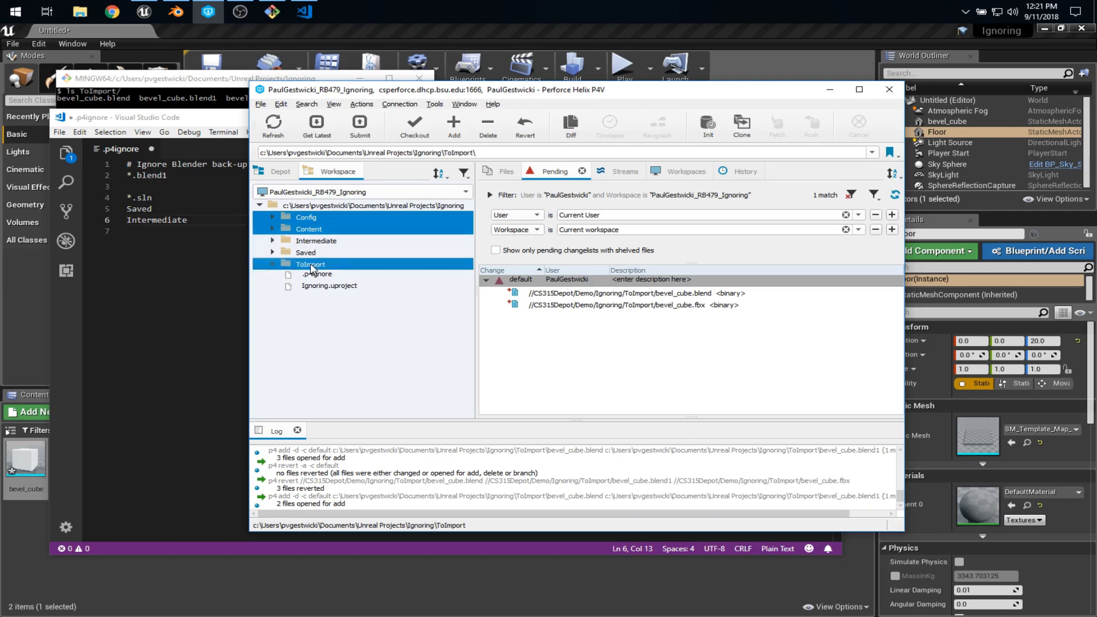
click(316, 274)
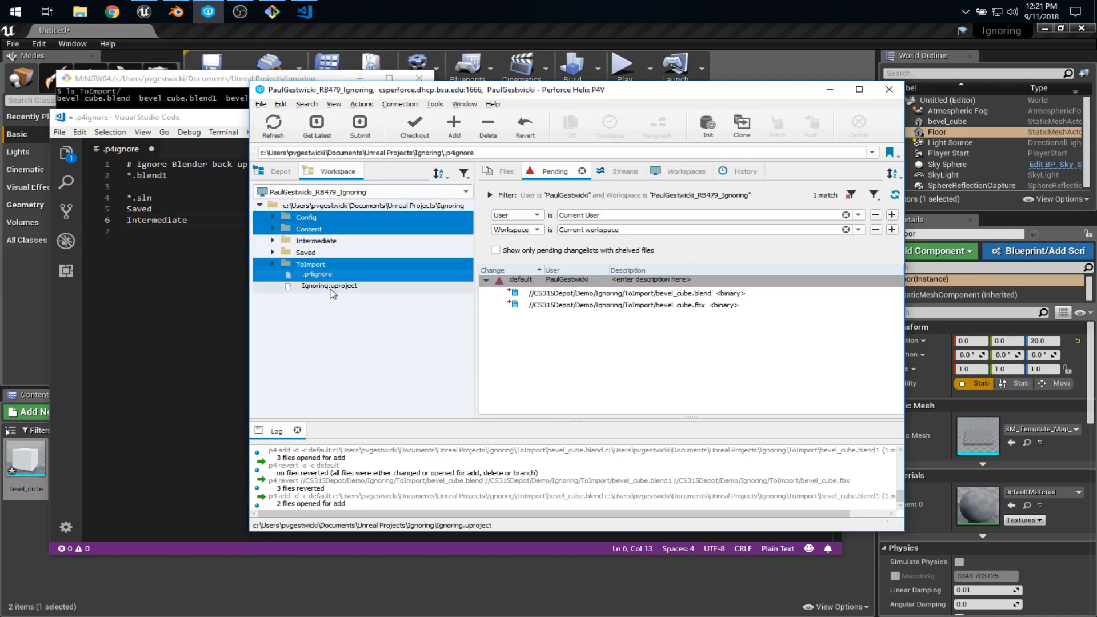
click(329, 286)
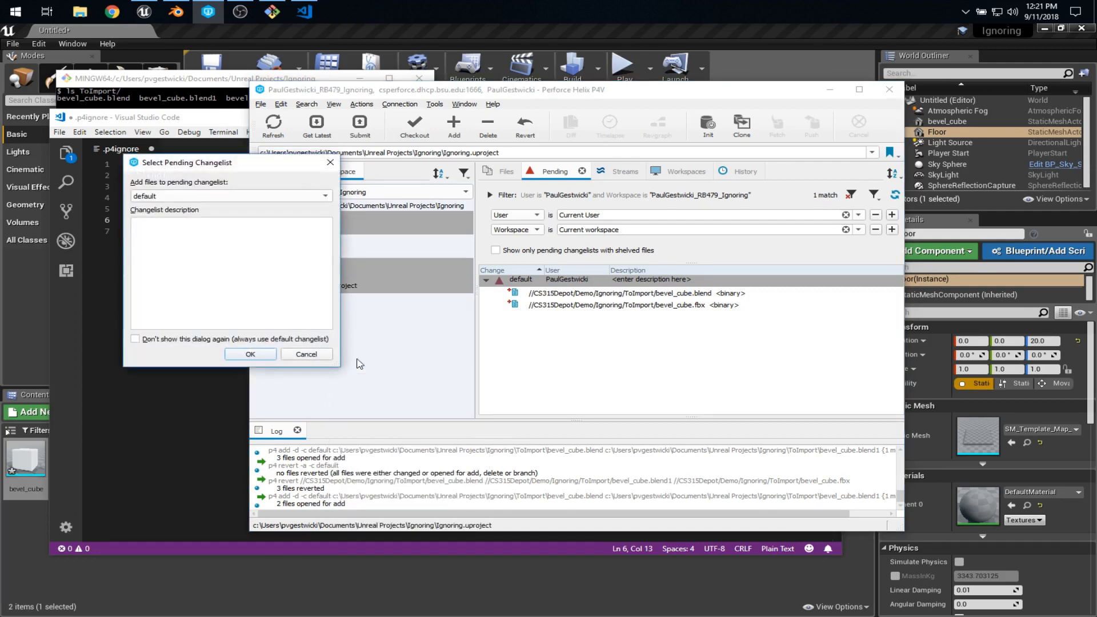
click(249, 355)
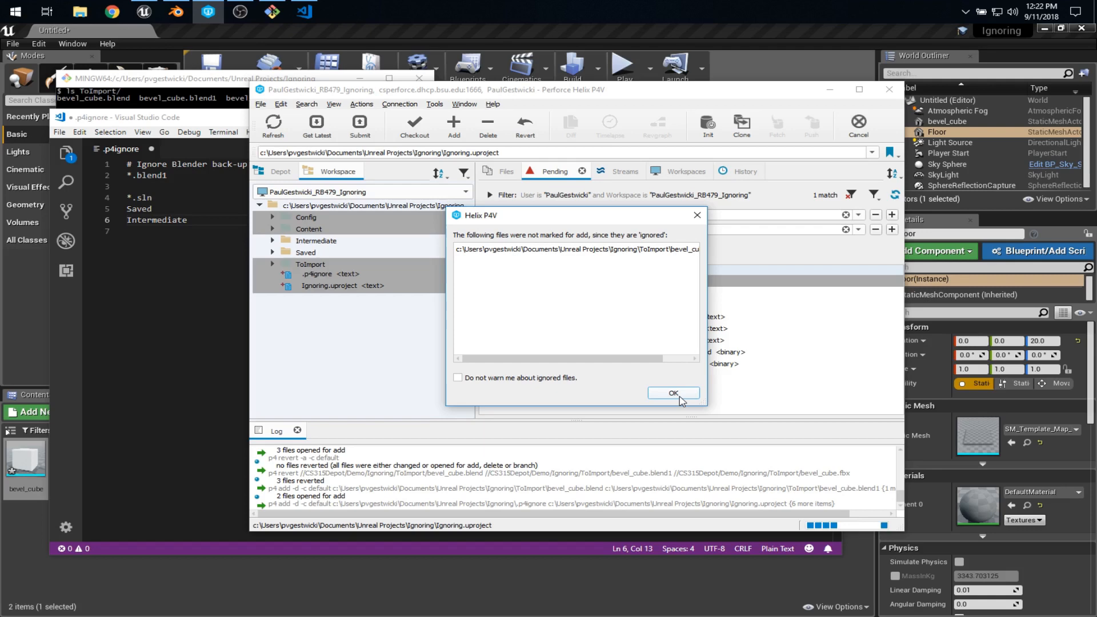
click(672, 392)
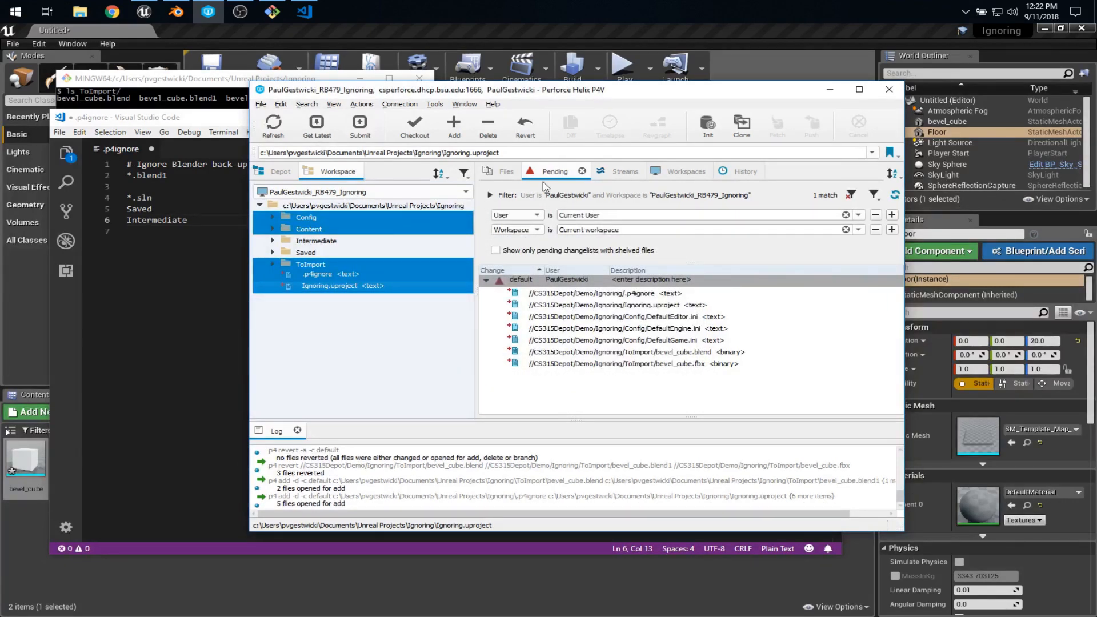
mouse_move(608, 405)
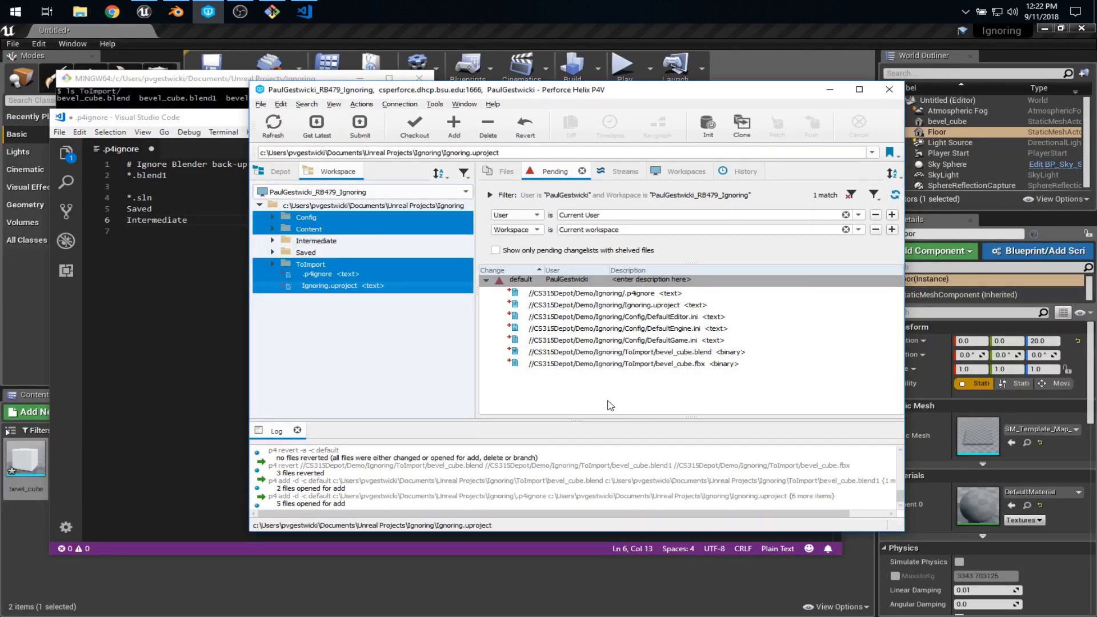